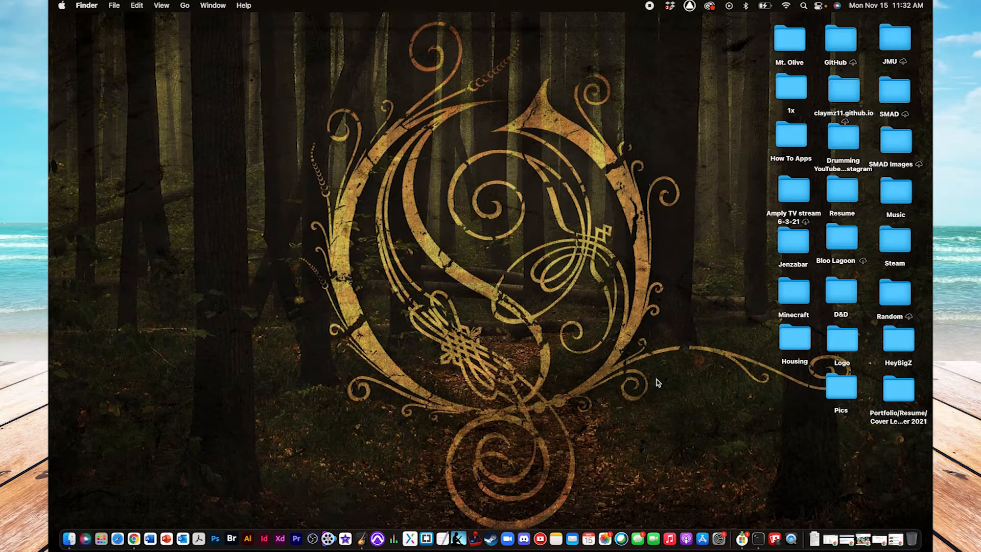
mouse_move(290, 379)
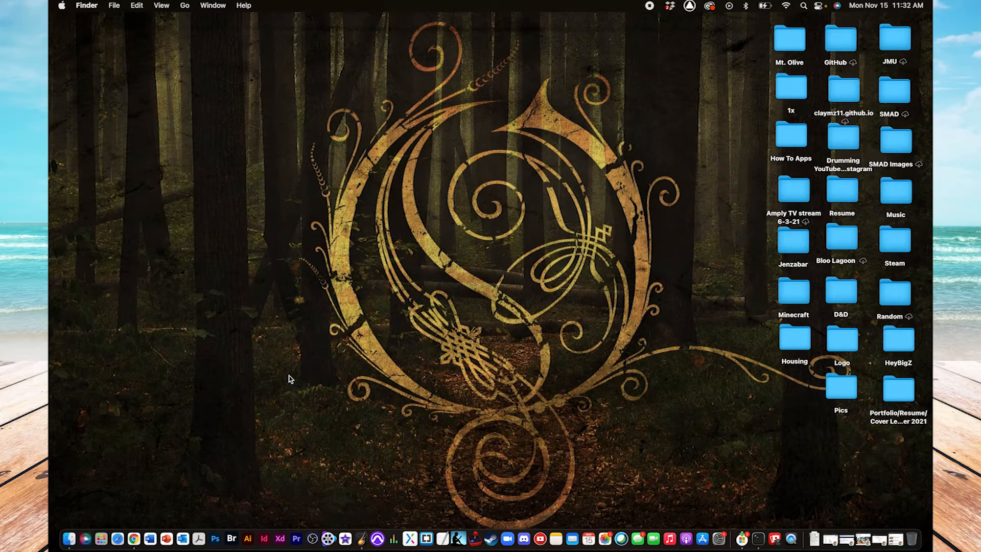
mouse_move(69, 539)
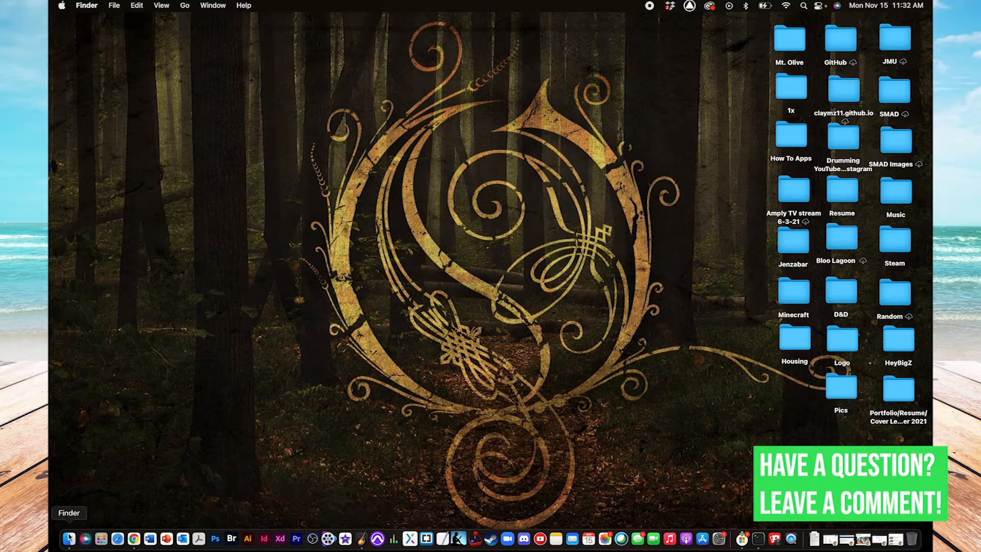
Open a new Finder window from the Dock
left_click(69, 538)
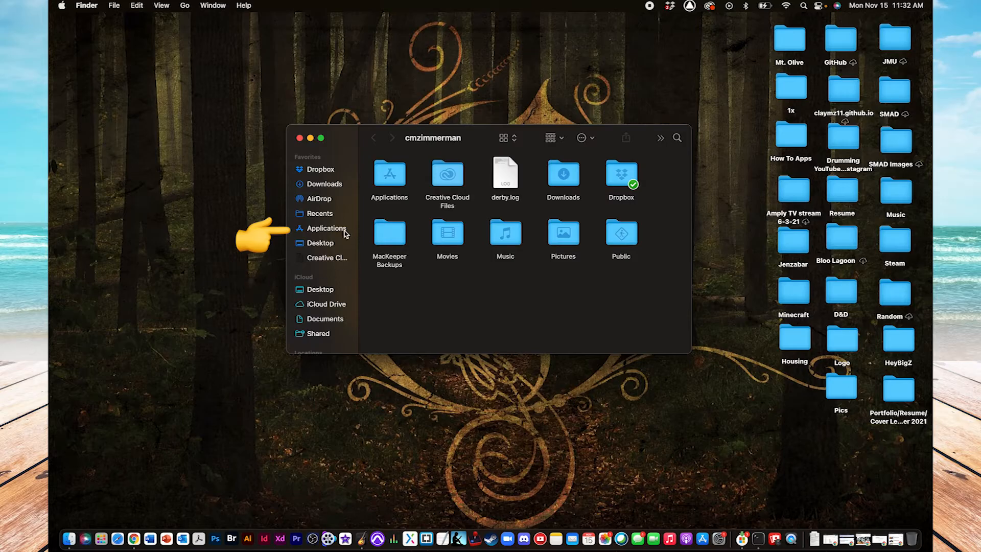
Show the Applications folder, scroll down and select Photo Booth.app
left_click(325, 228)
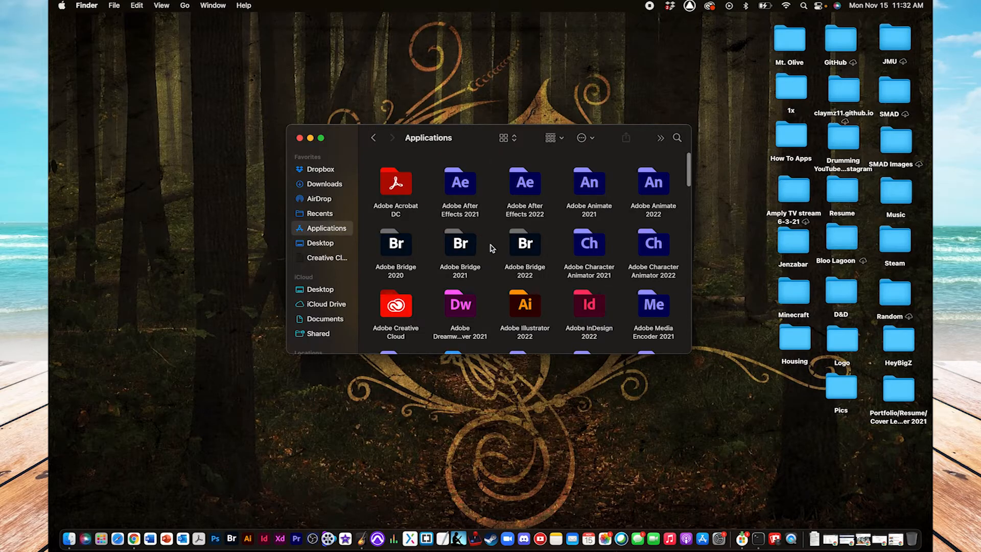
scroll("down", 3)
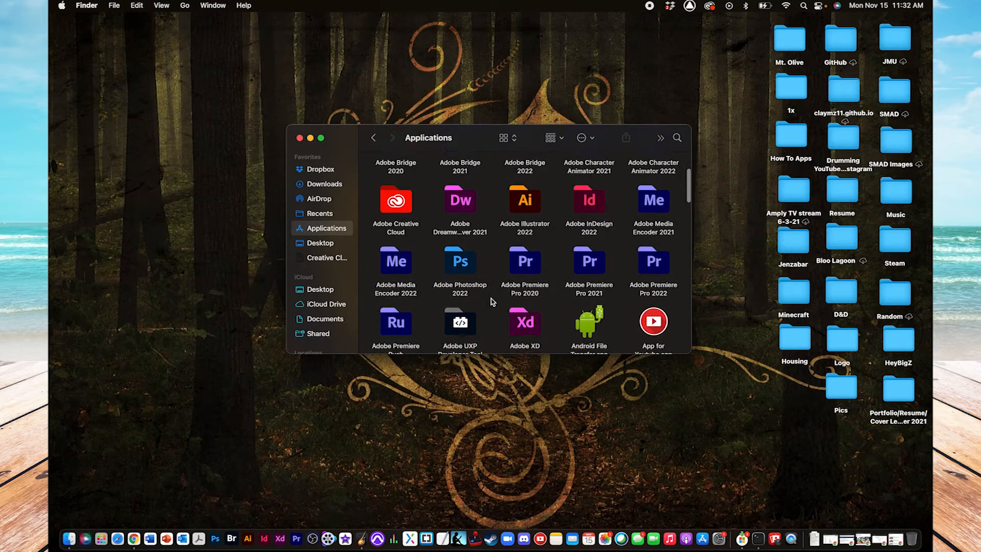
scroll("down", 3)
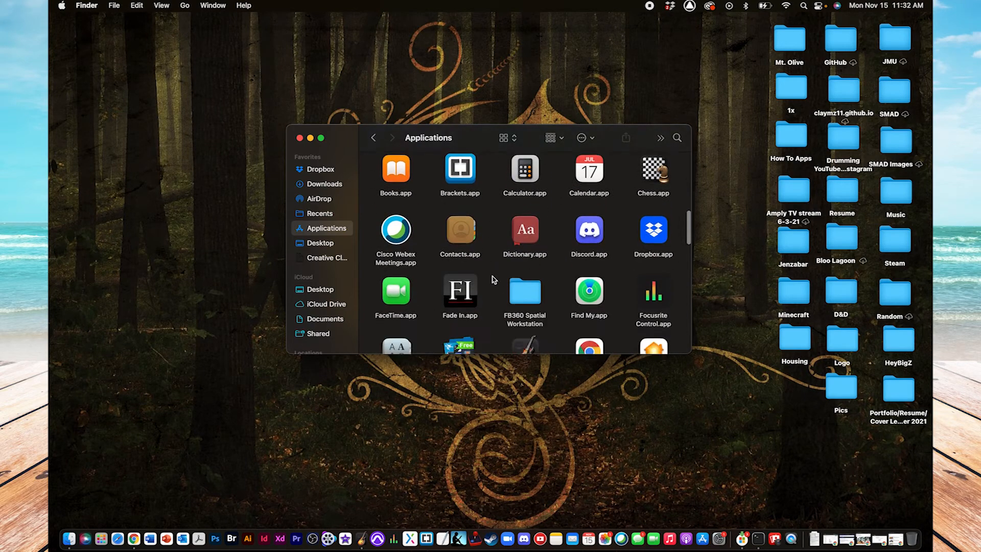
scroll("down", 3)
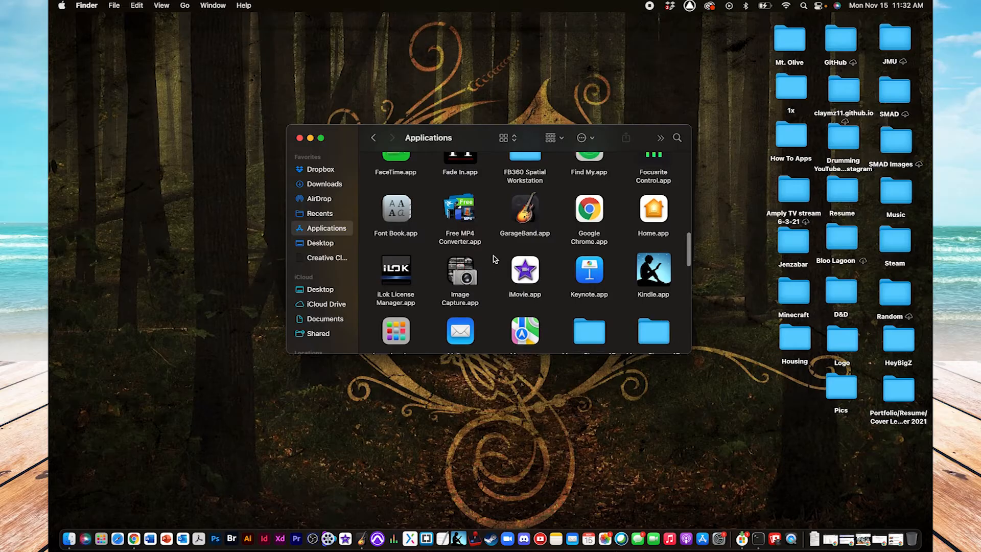
scroll("down", 3)
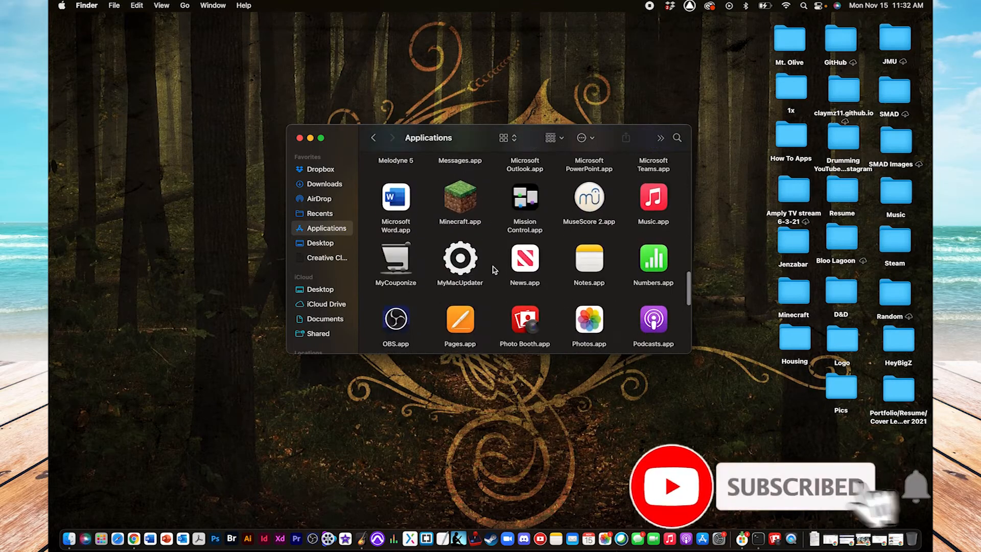
scroll("down", 3)
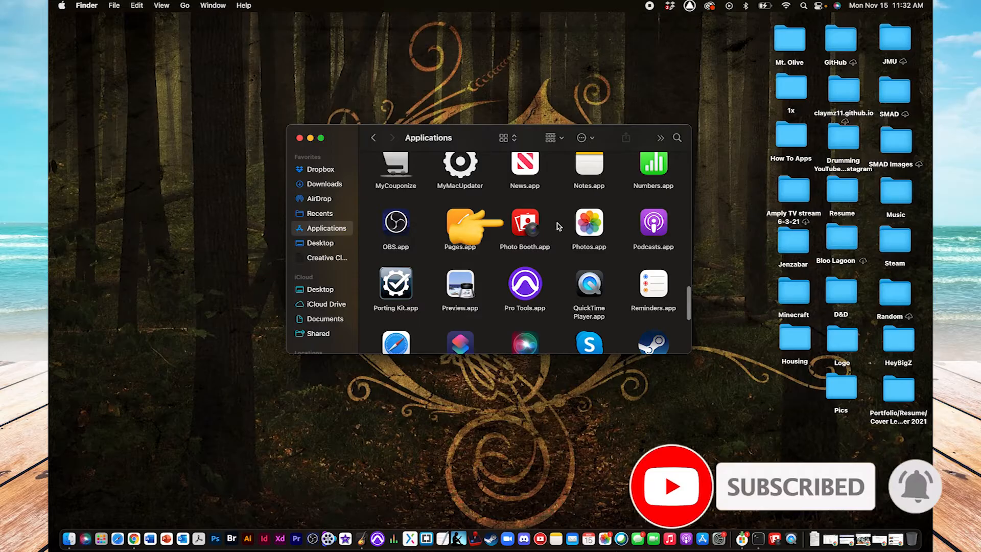
left_click(525, 226)
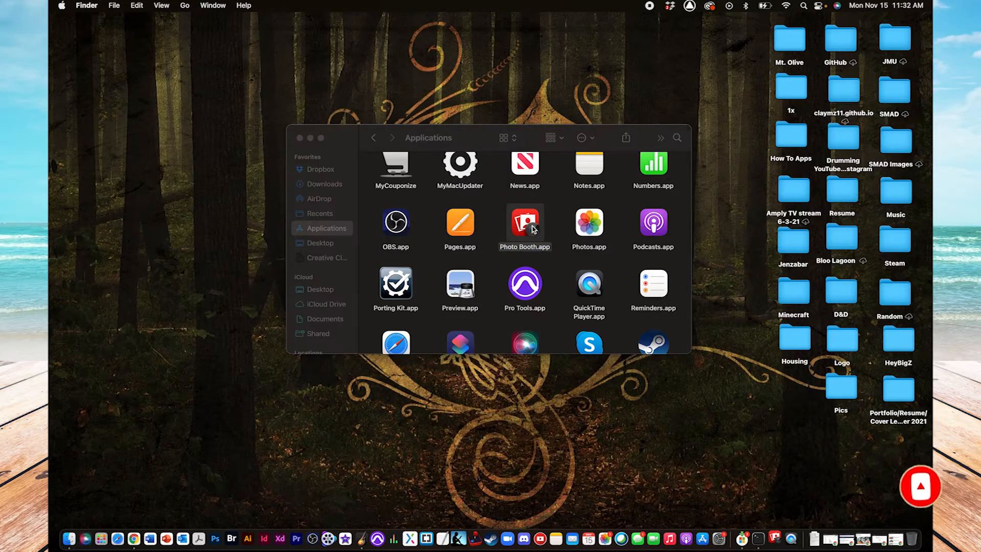
Launch Photo Booth.app and snap a selfie with the red shutter button
double_click(524, 221)
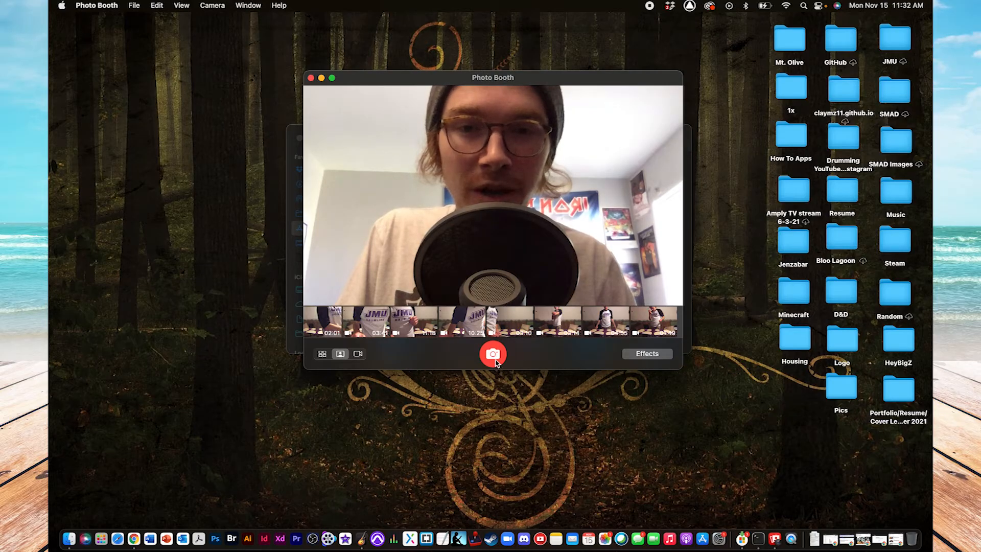
left_click(492, 354)
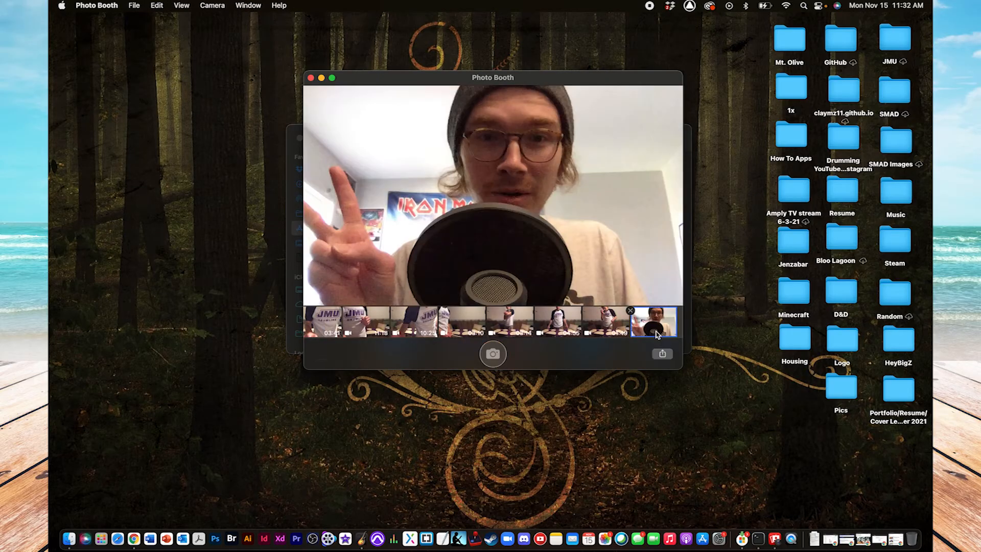
mouse_move(733, 262)
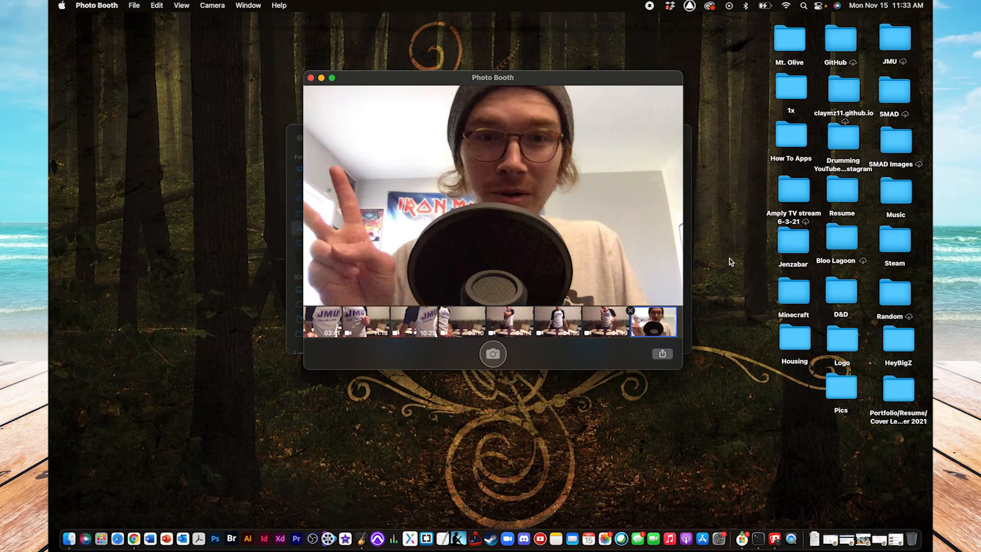